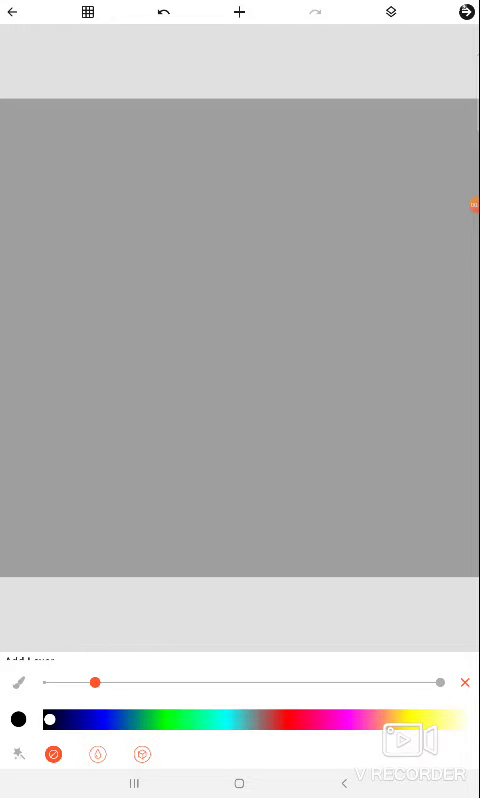
# Step: Paint a filled red blob on the left of the grey canvas with the brush
pyautogui.moveTo(58, 720); pyautogui.dragTo(298, 720)
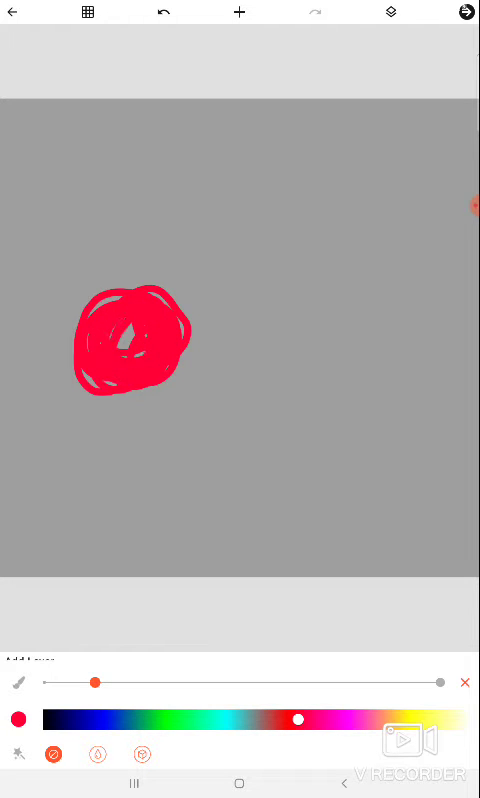
pyautogui.click(128, 338)
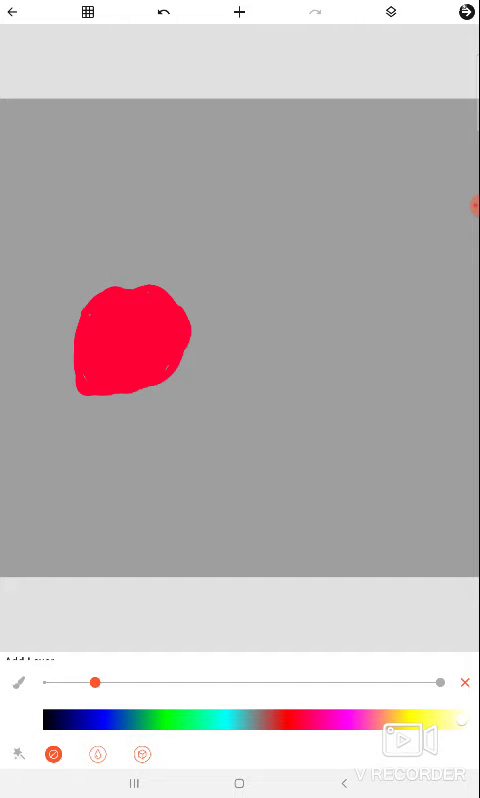
# Step: Paint the lower half of the left blob white
pyautogui.moveTo(76, 360); pyautogui.dragTo(200, 336)
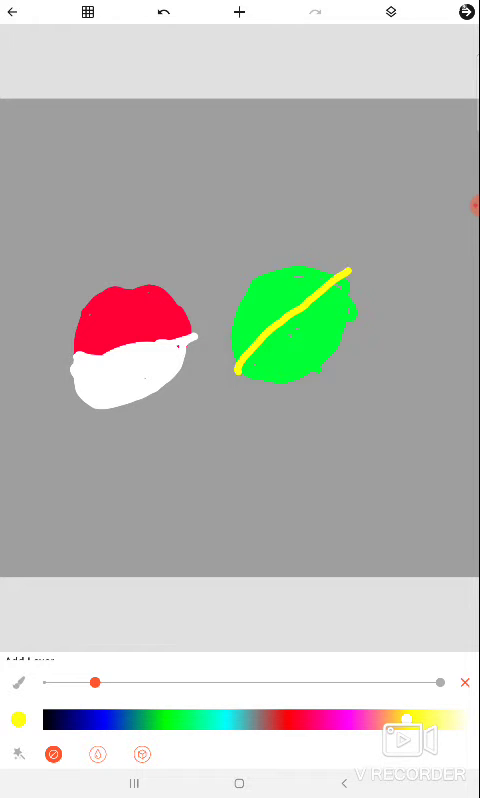
# Step: Draw the second yellow diagonal, fill the side triangles black, and pick green
pyautogui.moveTo(246, 276); pyautogui.dragTo(316, 372)
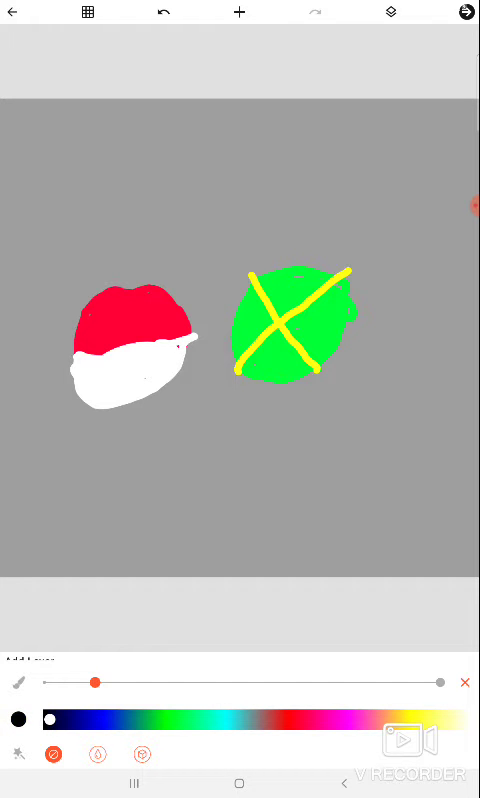
pyautogui.moveTo(340, 290); pyautogui.dragTo(336, 356)
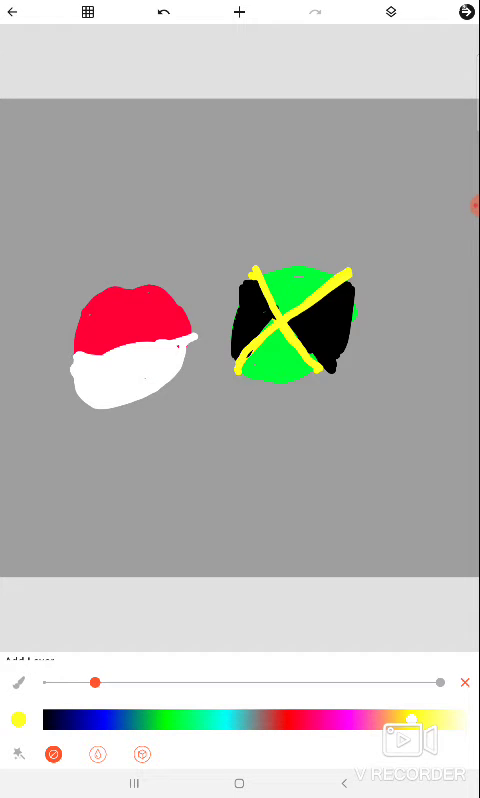
pyautogui.click(140, 720)
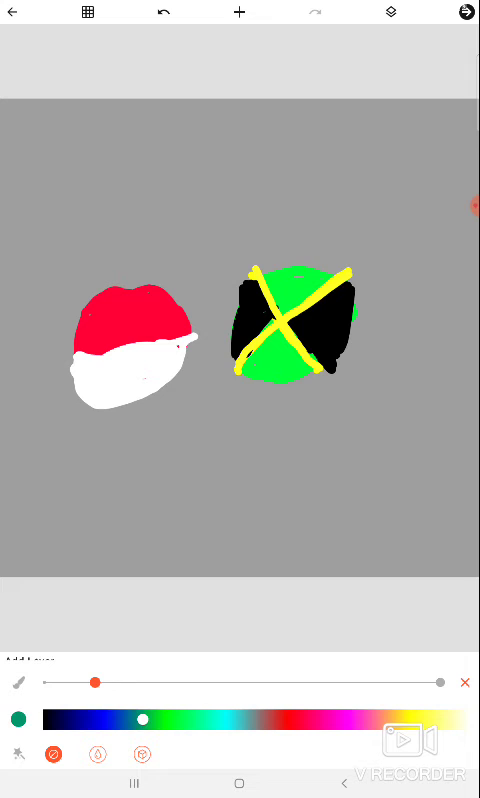
# Step: Clear the hand-drawn flags and scroll into the round flag sticker collection
pyautogui.moveTo(48, 230); pyautogui.dragTo(116, 160)
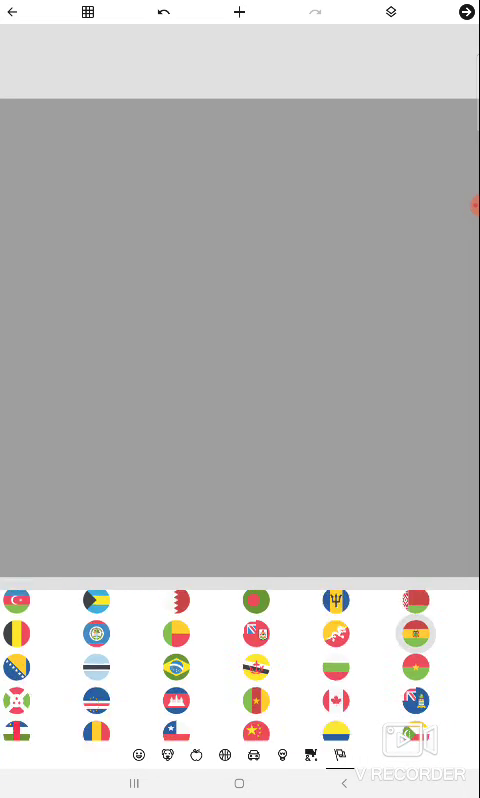
pyautogui.scroll(-3)
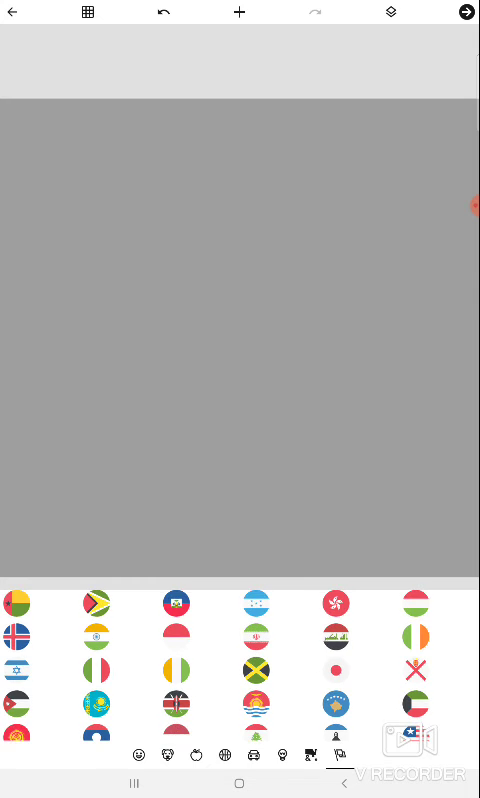
# Step: Add the round Jamaica and Monaco flag stickers to the canvas
pyautogui.click(256, 668)
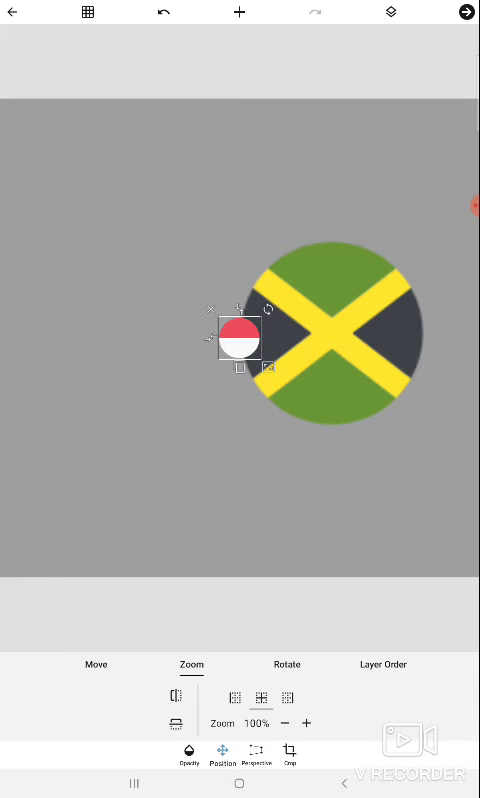
# Step: Adjust the Monaco sticker's zoom to about 458% so it matches the Jamaica flag's size
pyautogui.click(308, 724)
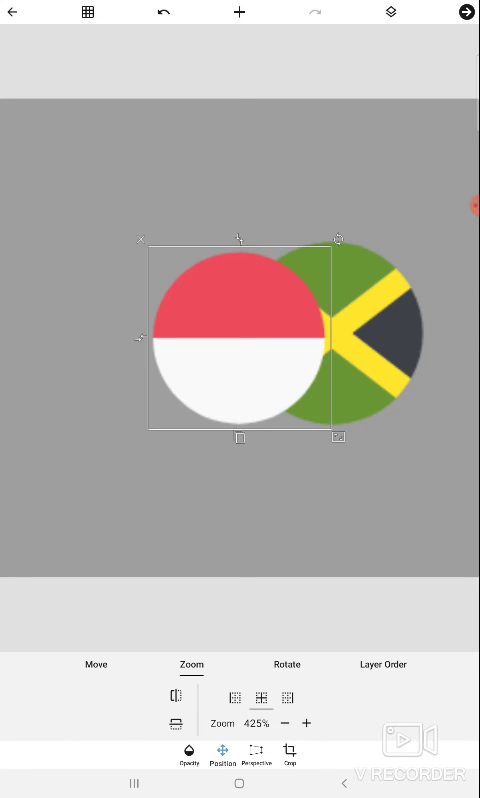
pyautogui.click(308, 724)
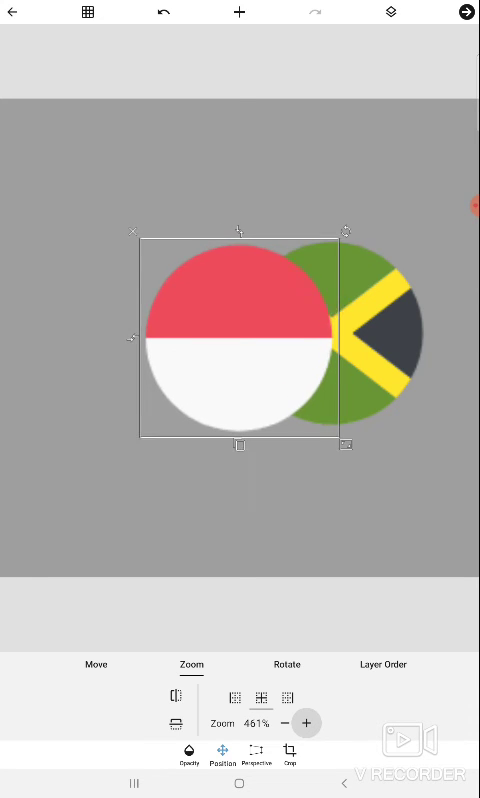
pyautogui.click(288, 724)
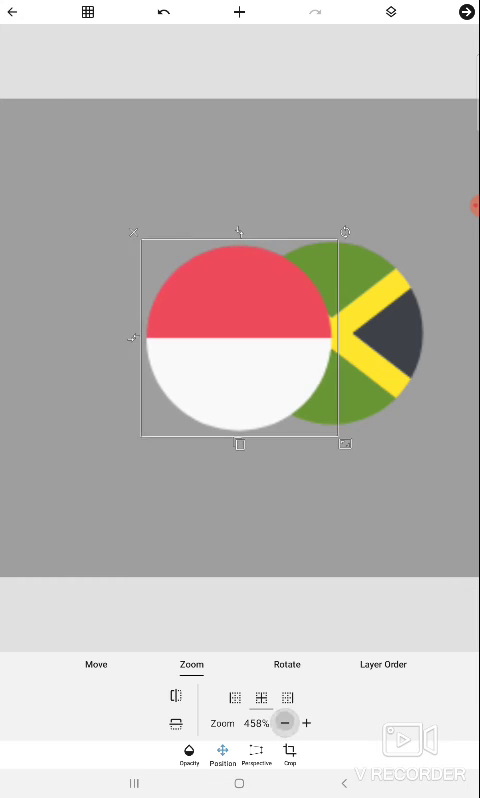
pyautogui.click(284, 724)
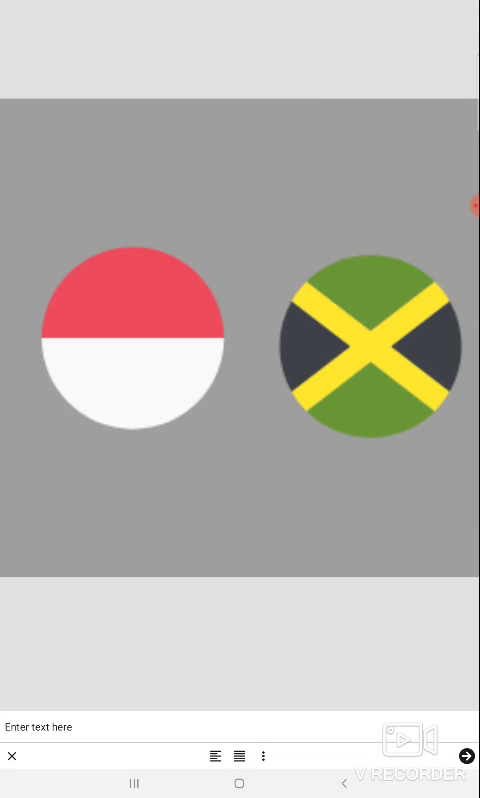
# Step: Enter the 'Monaco' caption above the flags and start typing 'Jamaica' below them
pyautogui.write('M')
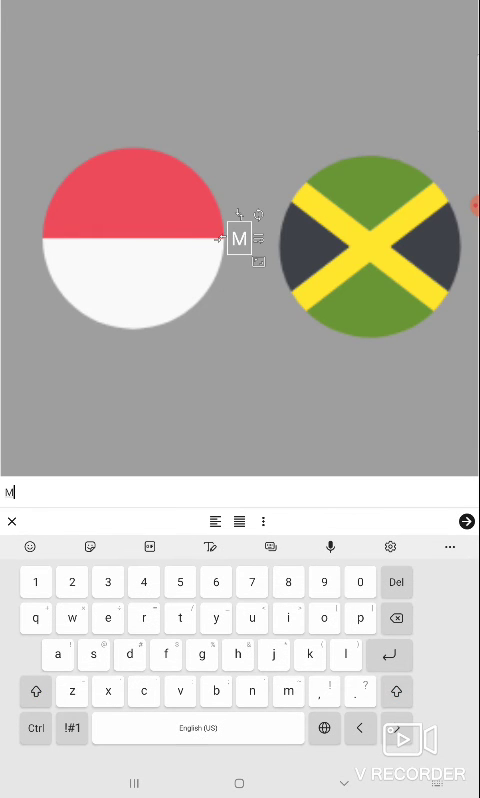
pyautogui.write('onaco')
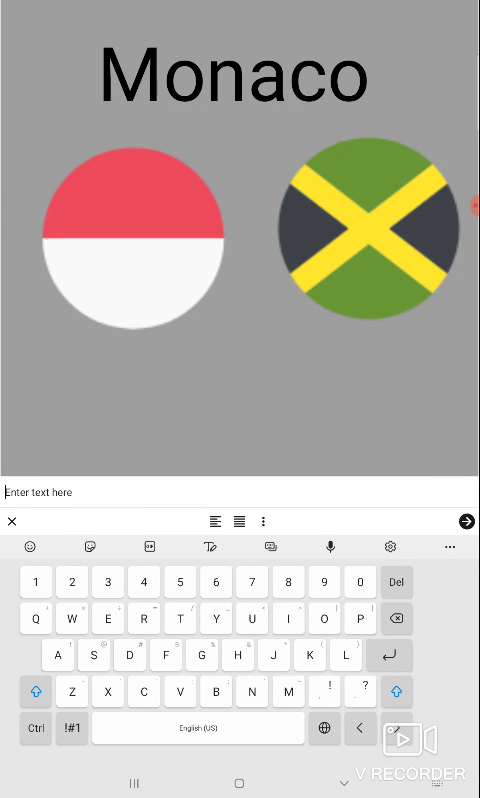
pyautogui.write('Jamai')
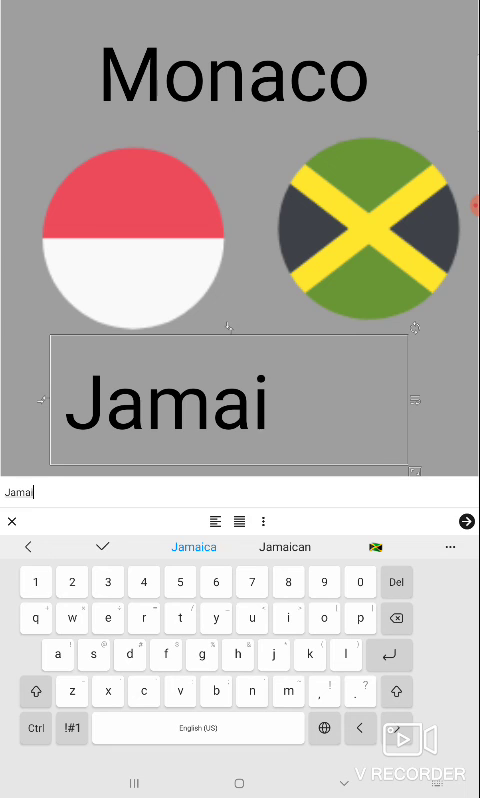